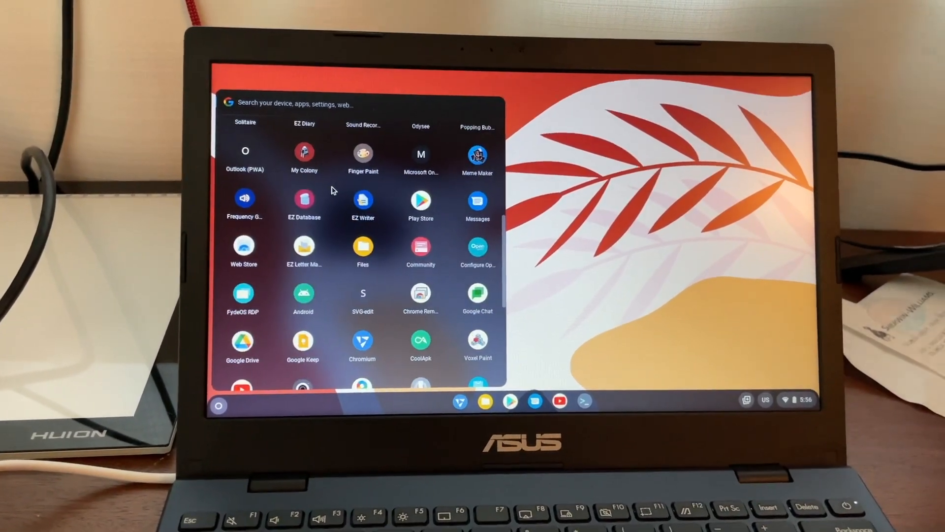
Step: Search the launcher for 'settings' and launch the Settings app
text(settings)
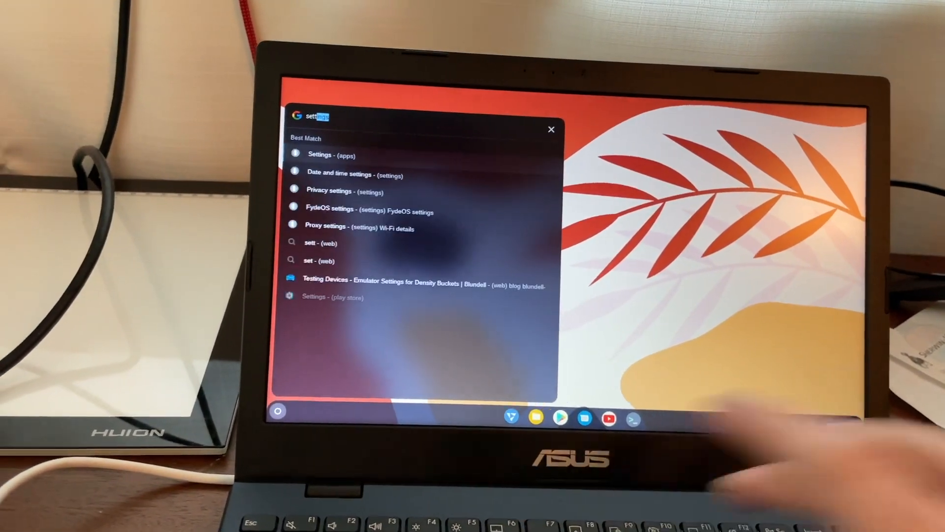
click(320, 154)
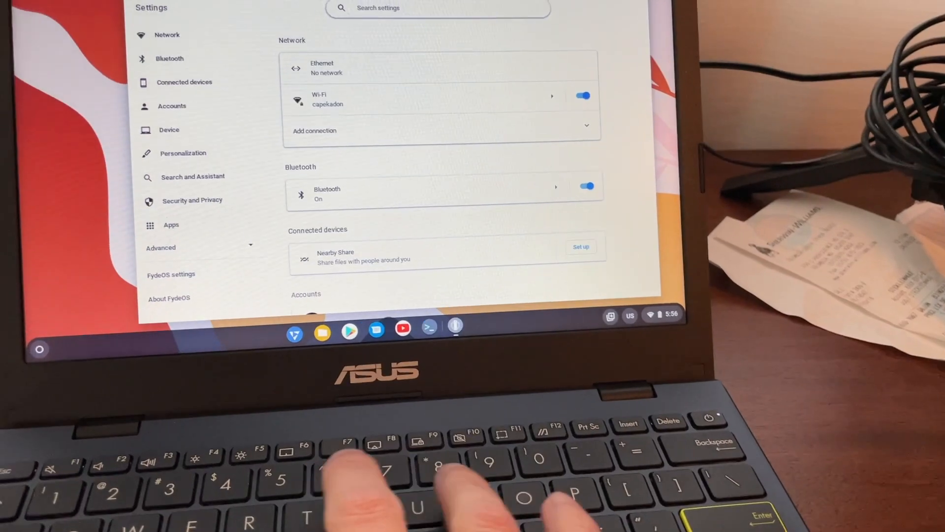
Step: Search Settings for 'dis' to locate the Display options
text(dis)
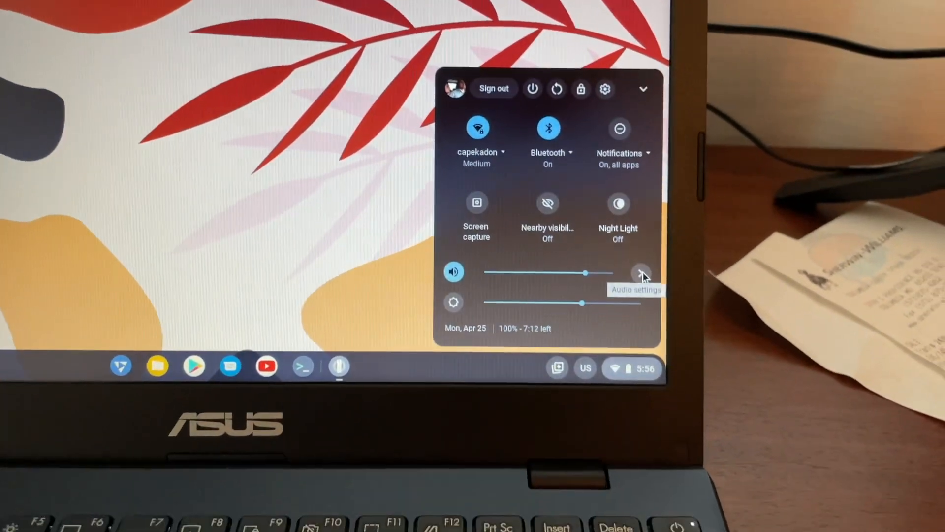
Step: Route sound output to the SAMSUNG (HDMI/DP) display from Audio settings
click(642, 272)
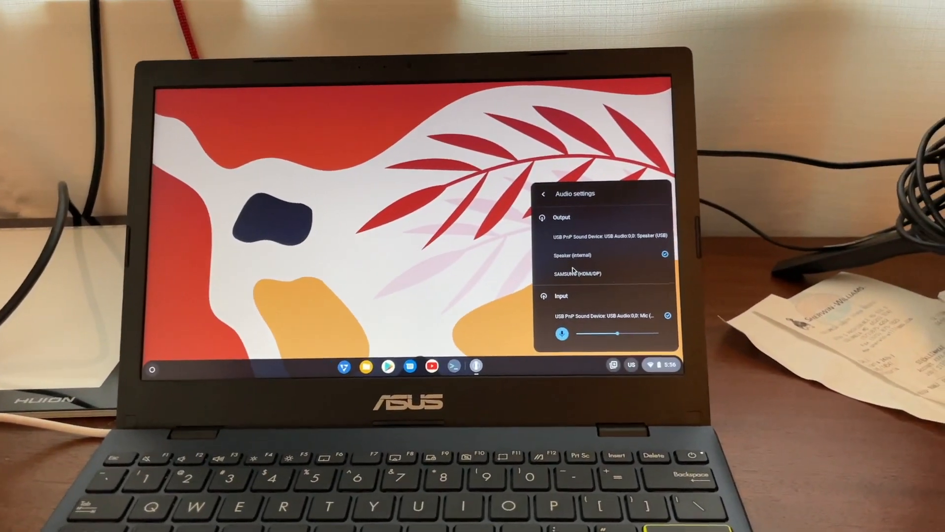
click(543, 193)
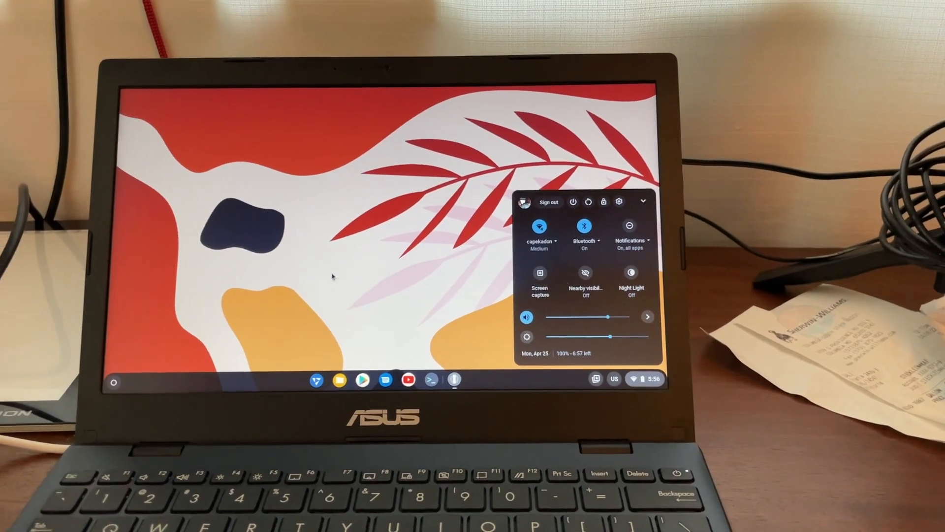
Step: Browse External Drive > Internal > YouTube Videos and play a recorded WebM video
click(340, 380)
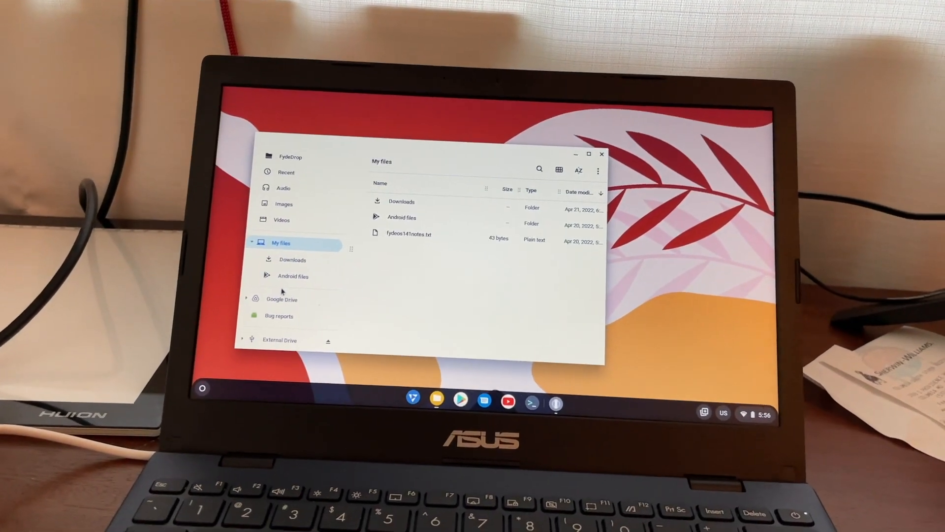
click(279, 340)
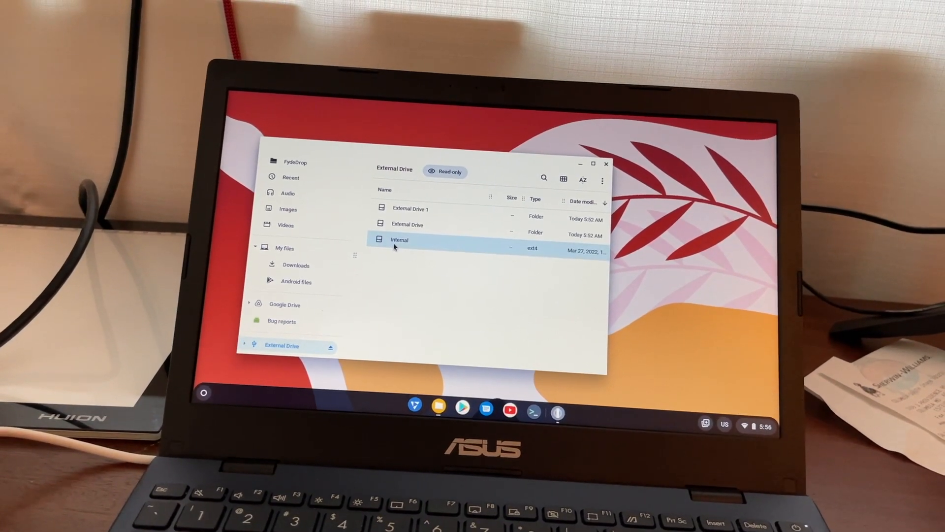
double_click(399, 239)
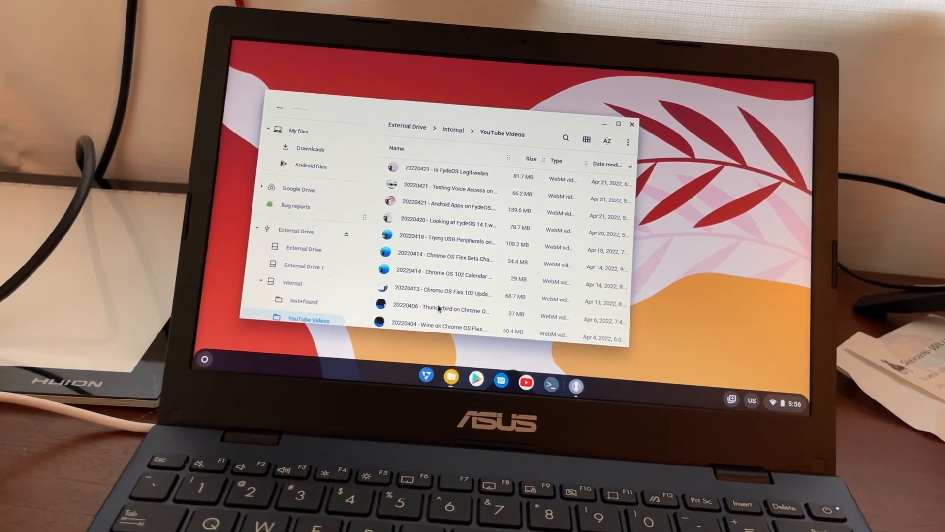
double_click(440, 311)
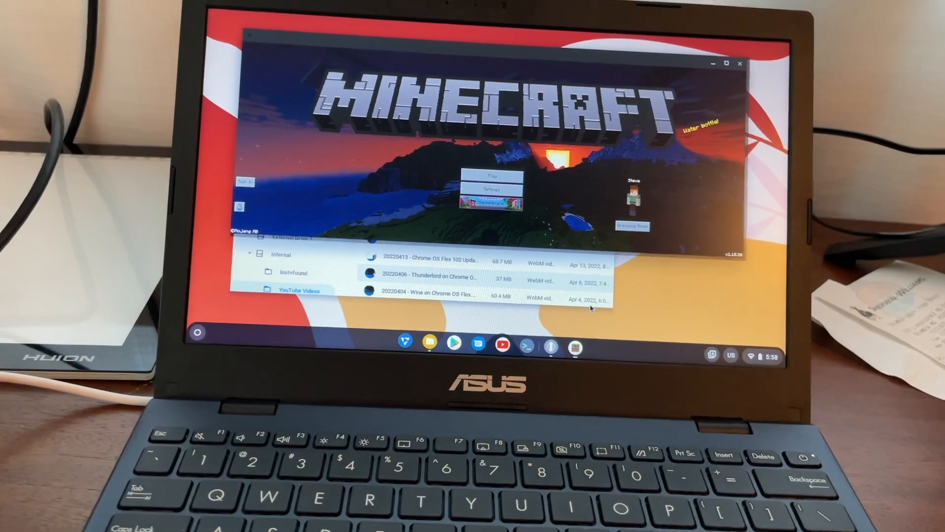
Step: Close Minecraft and launch the Play Store from the shelf
click(491, 177)
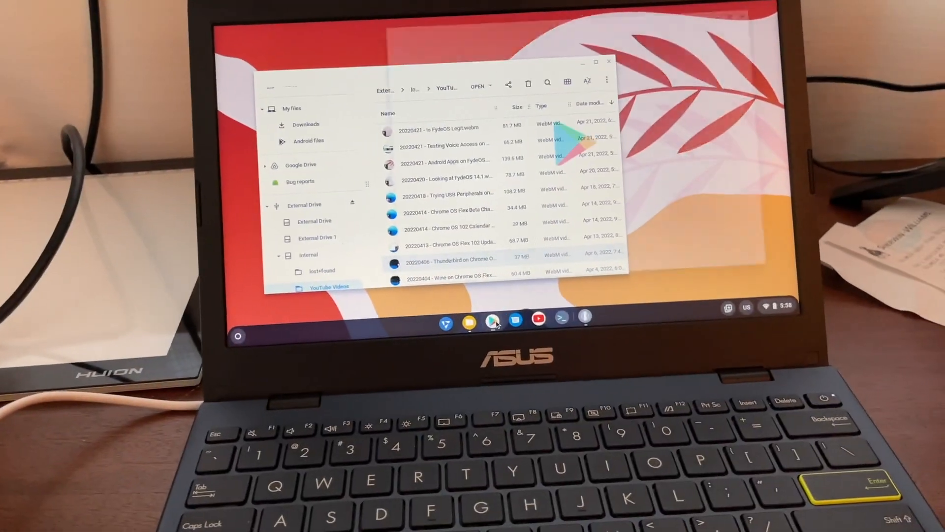
click(493, 318)
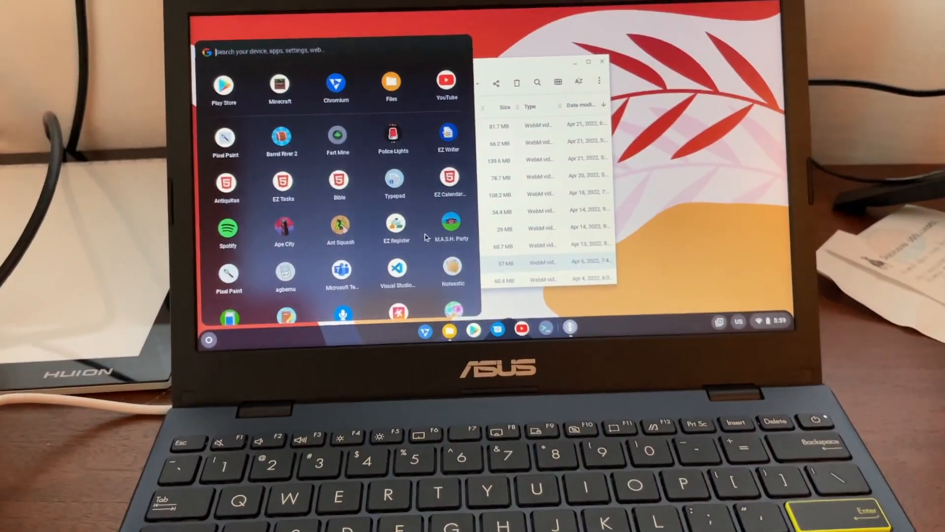
scroll(down, 3)
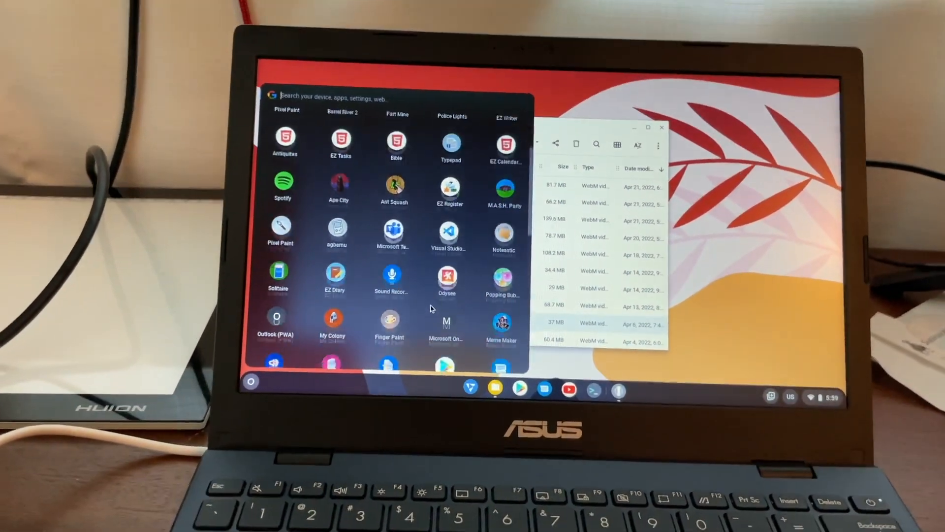
scroll(down, 3)
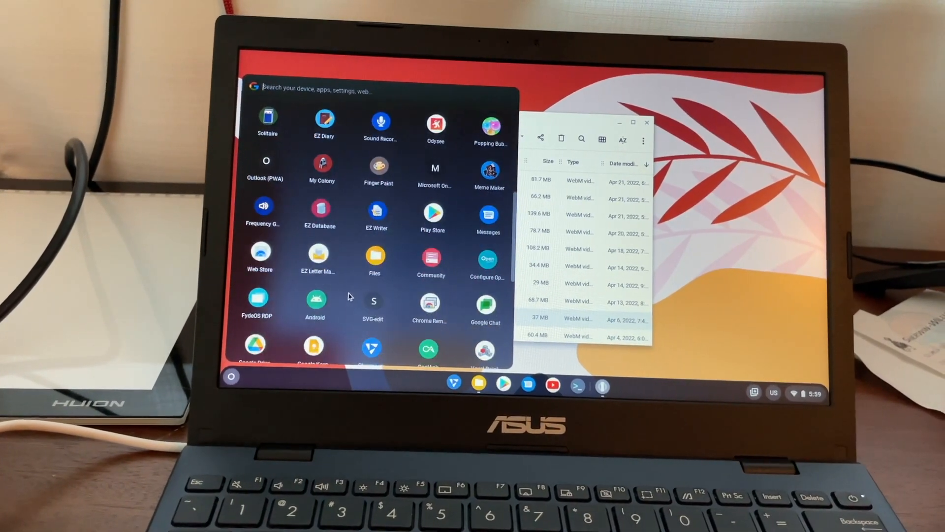
scroll(down, 3)
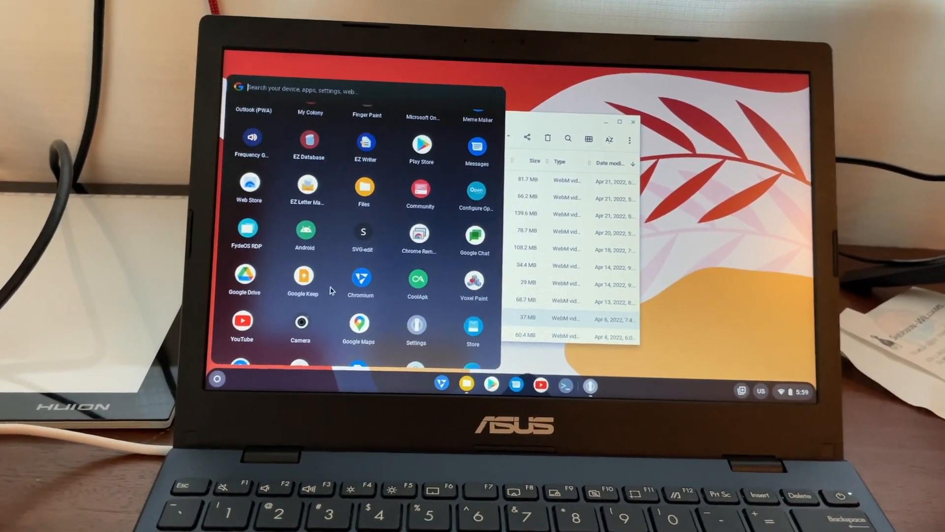
scroll(down, 3)
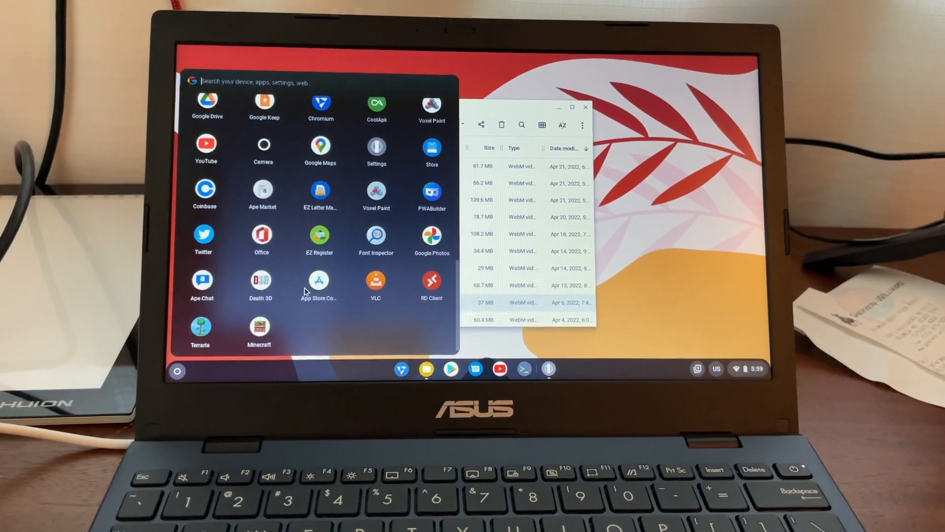